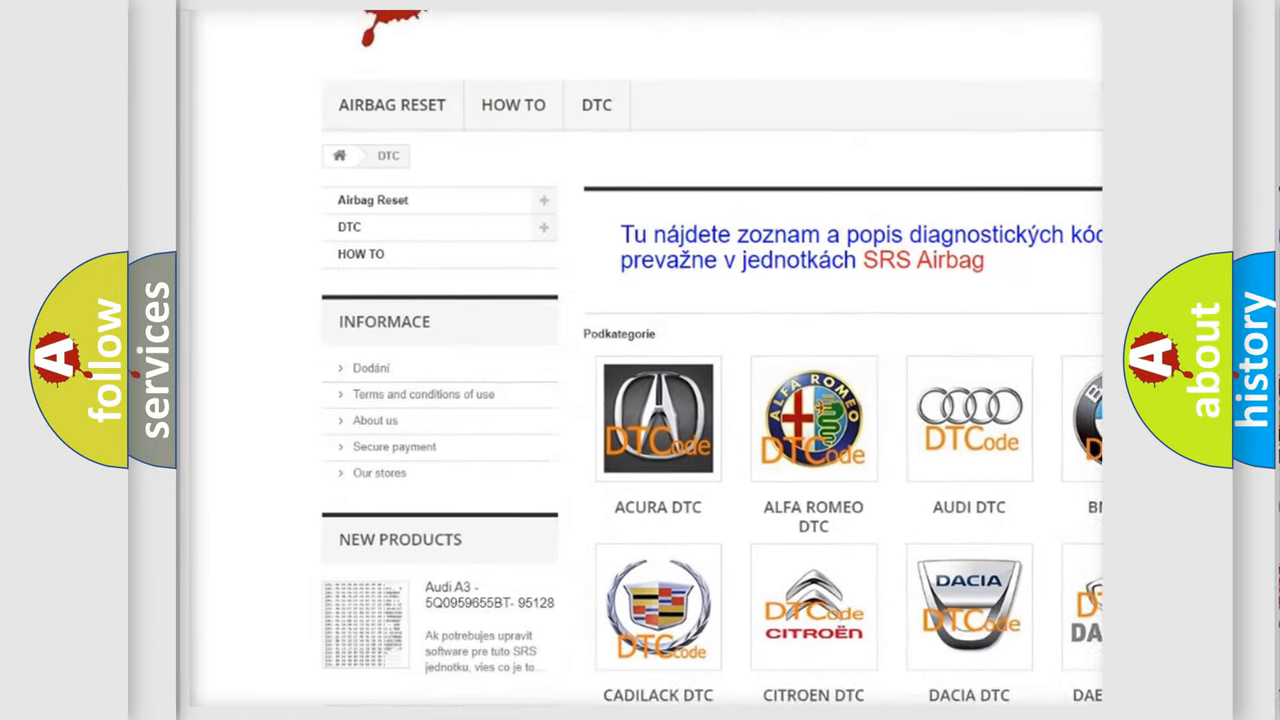
pyautogui.scroll(-3)
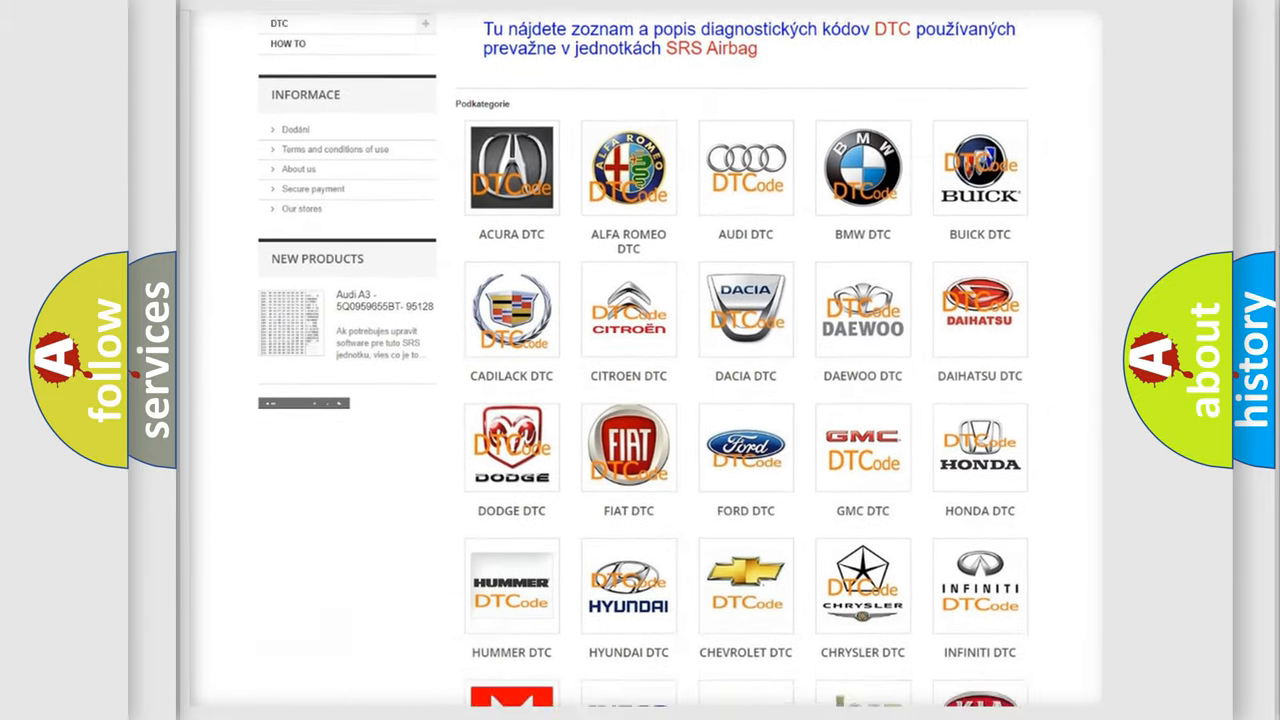
pyautogui.scroll(-3)
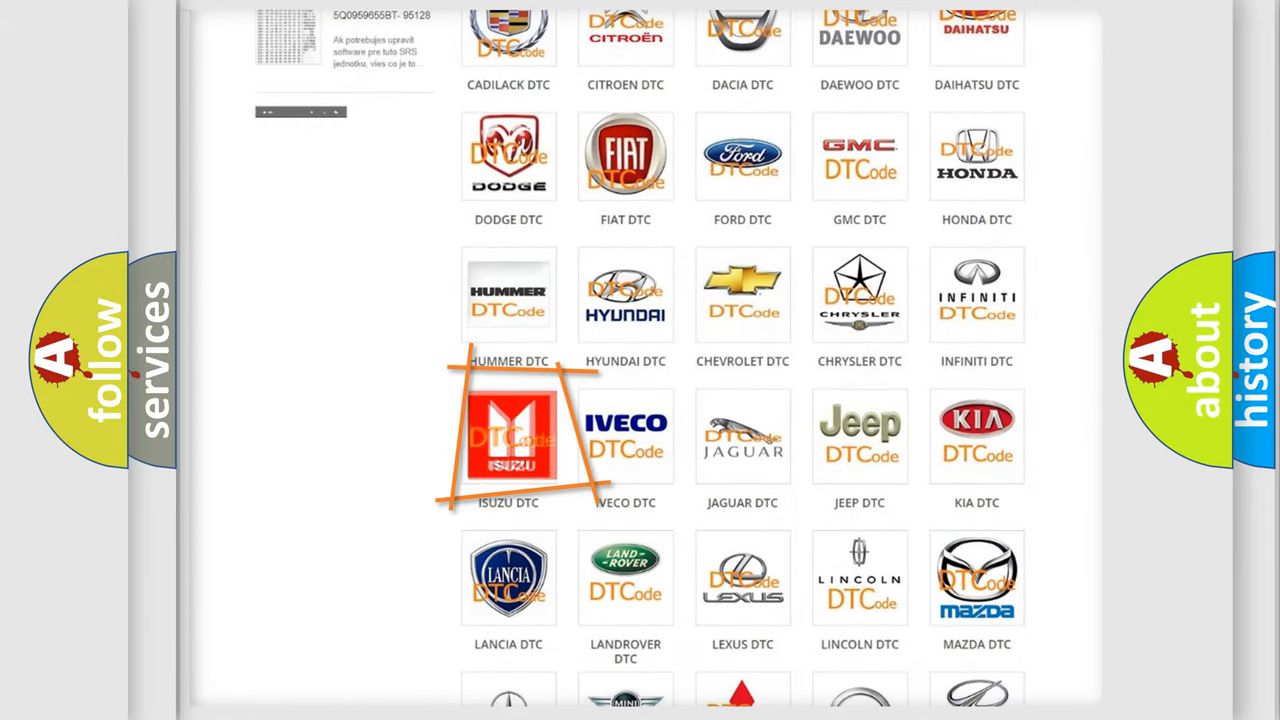